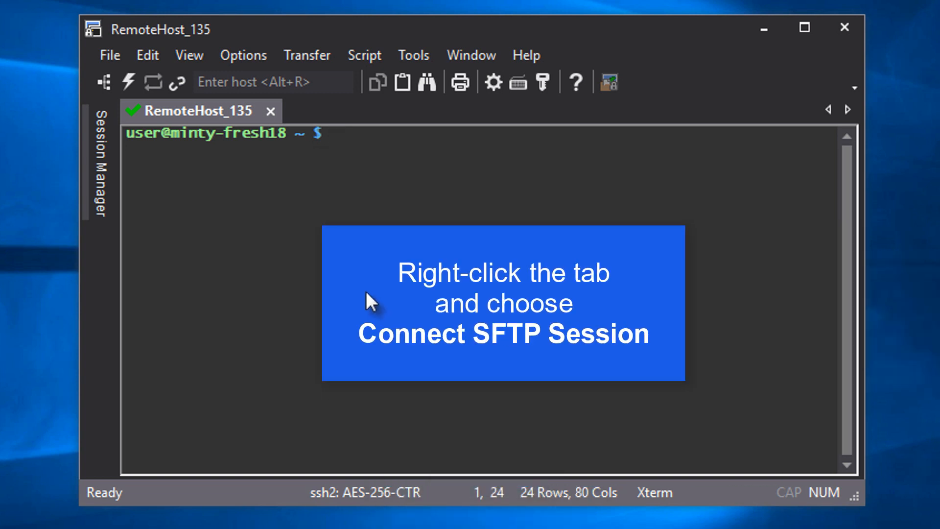
Connect an SFTP session for RemoteHost_135 from its session tab's context menu.
right_click(222, 104)
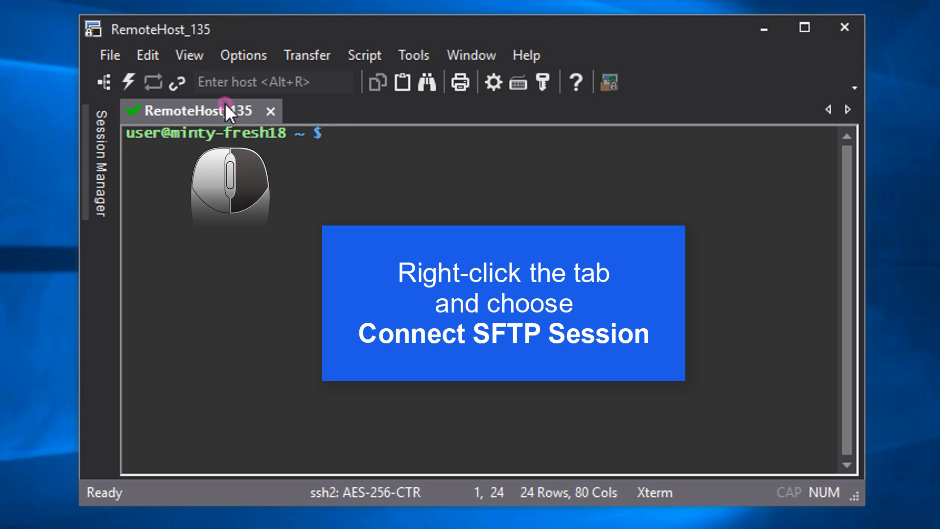
right_click(227, 113)
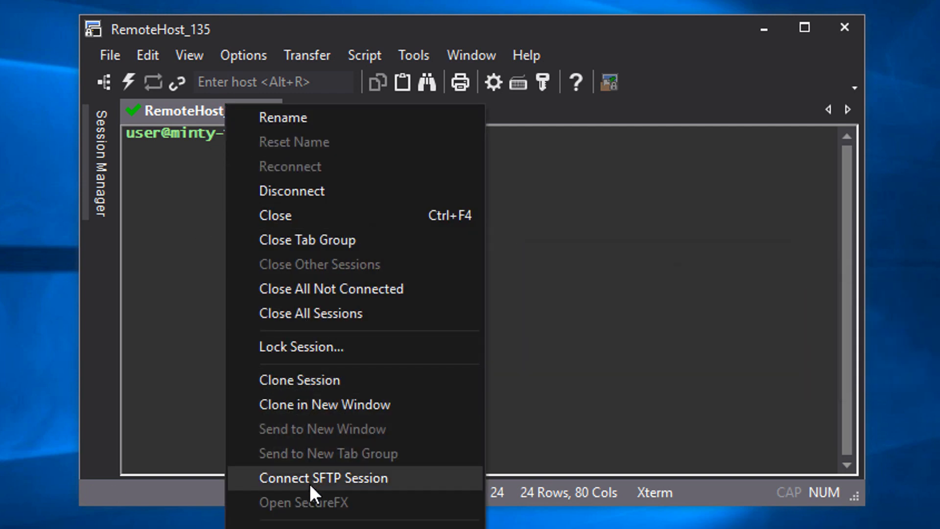
click(321, 478)
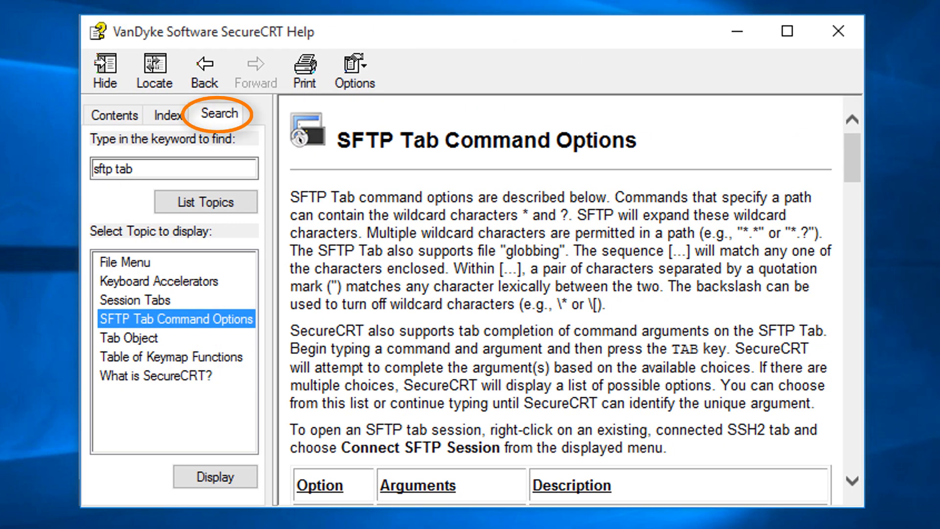
Scroll down to the SFTP Tab Command Options table of commands and descriptions.
scroll(down, 3)
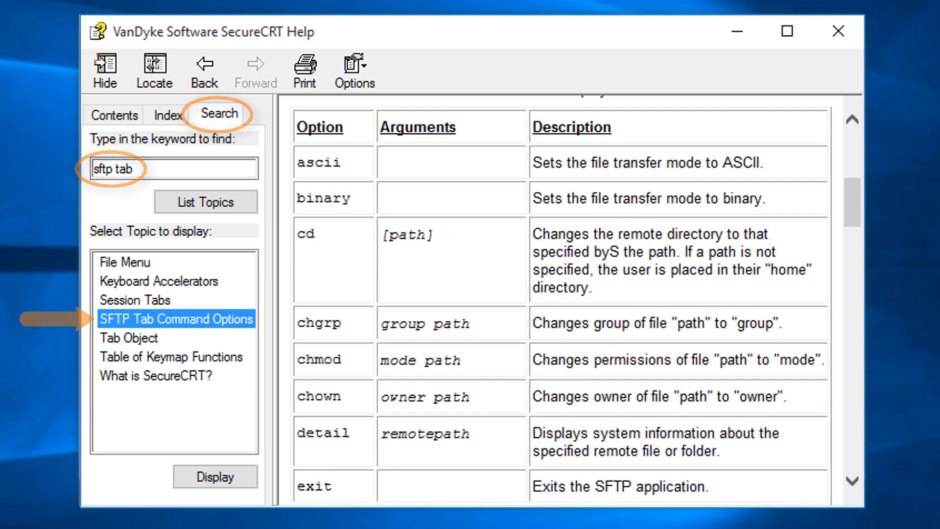
scroll(down, 3)
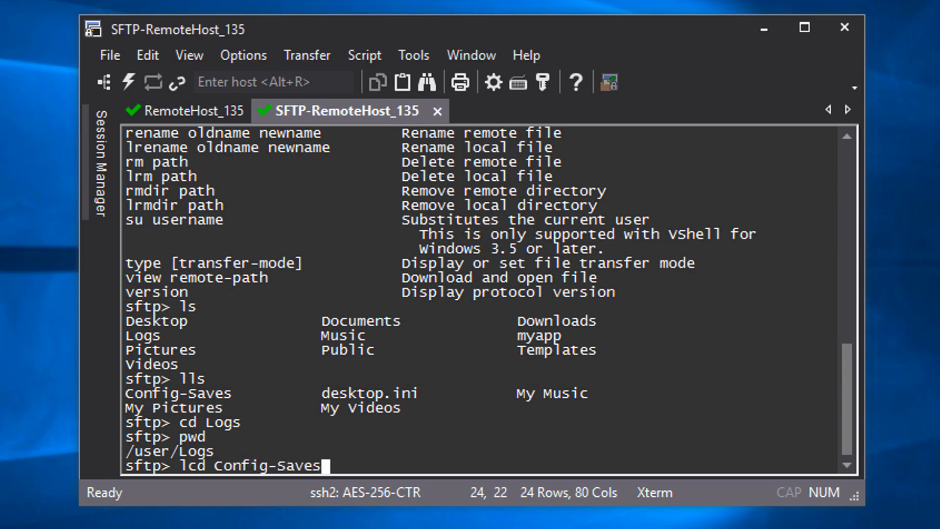
Enter lpwd to show the current local working directory.
text(lpwd)
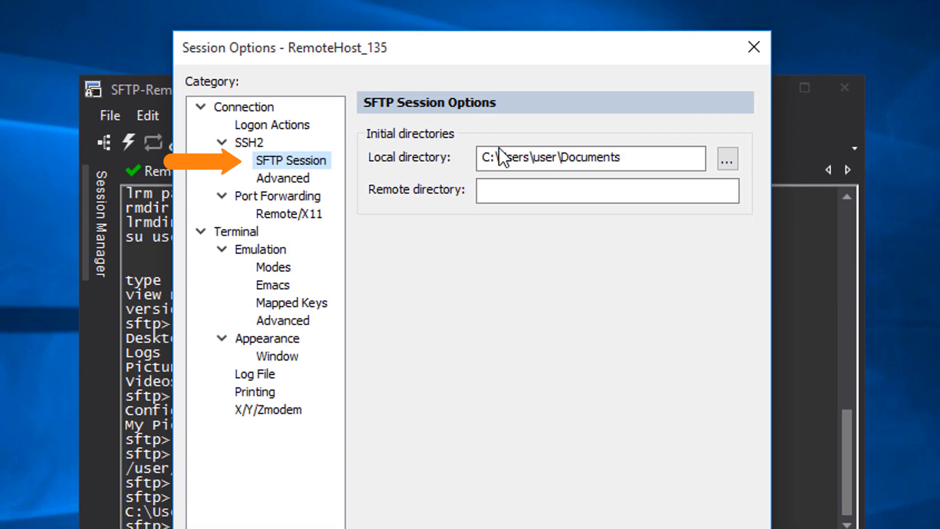
Append \Config-Saves to the SFTP session's Local directory field.
text(\Config)
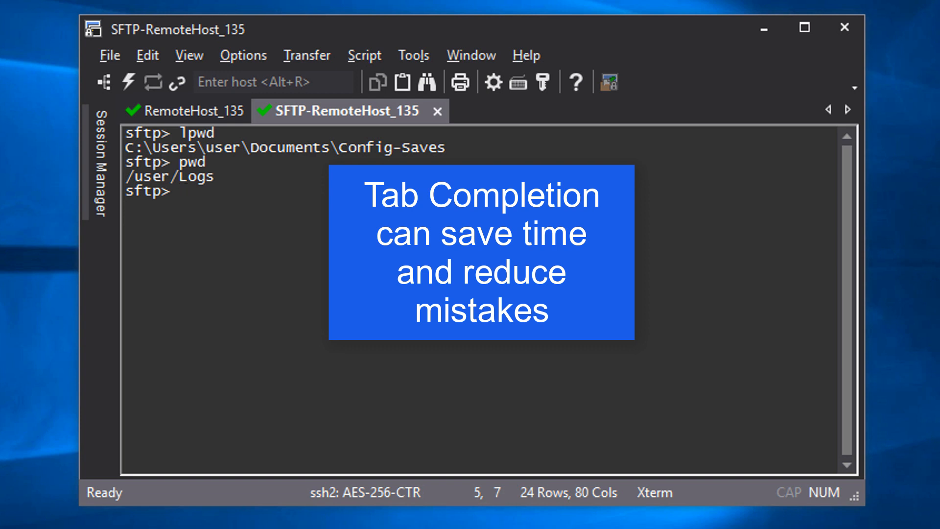
List local details of myConfig.txt and ASA_102_rcfg.txt with lls -l, tab-completing names.
text(lls -l myConfig.txt)
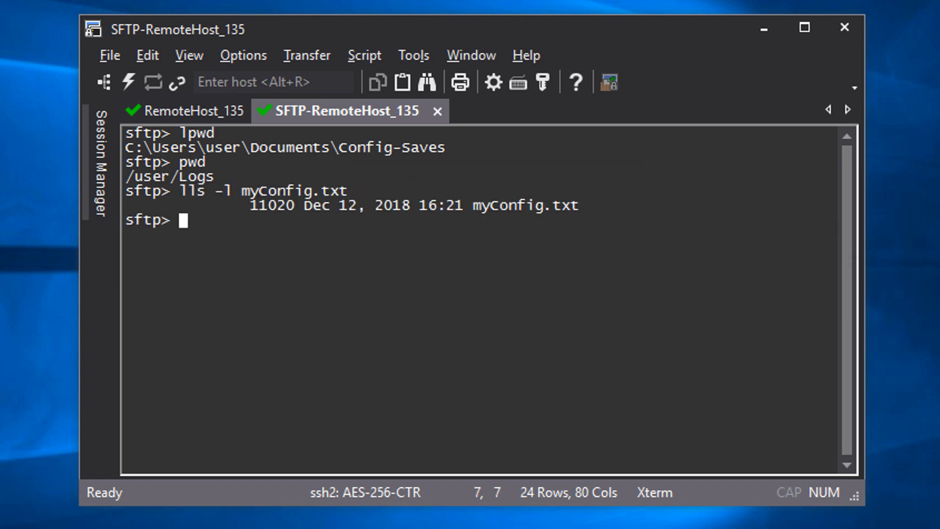
key(Tab)
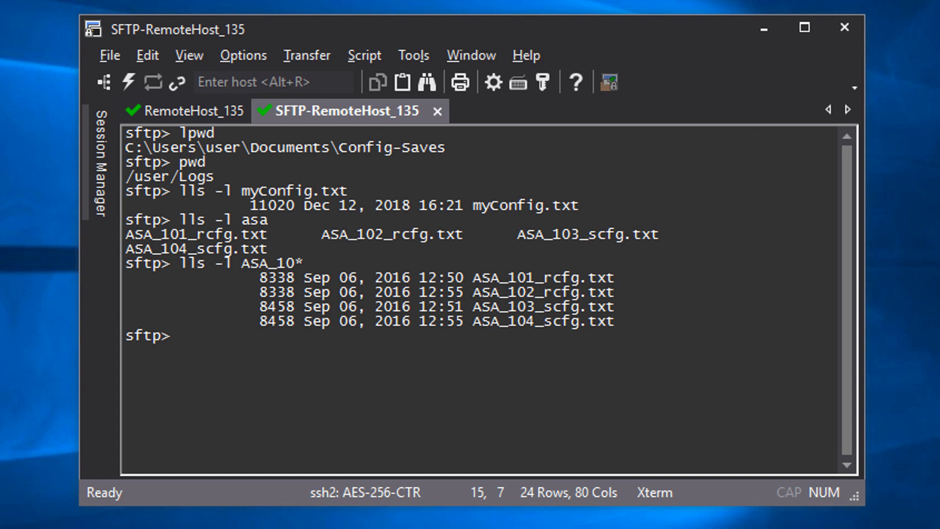
key(Tab)
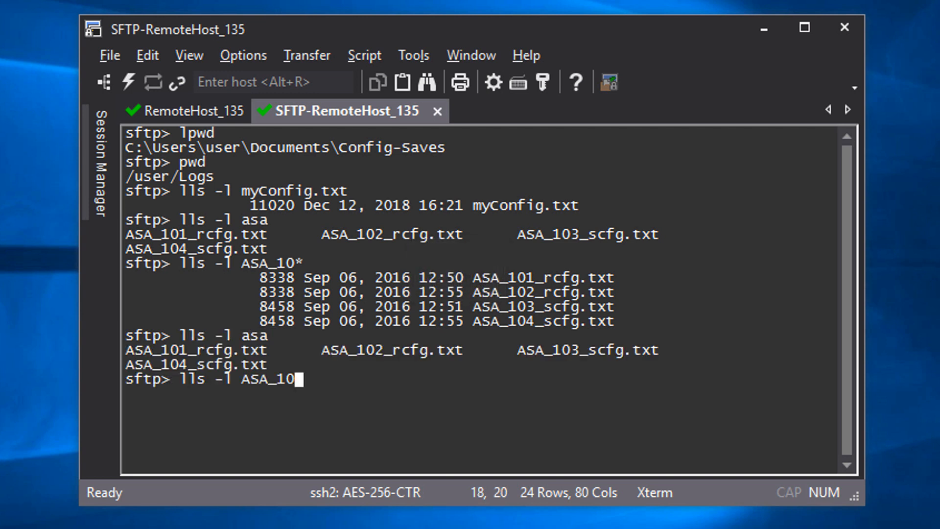
text(2)
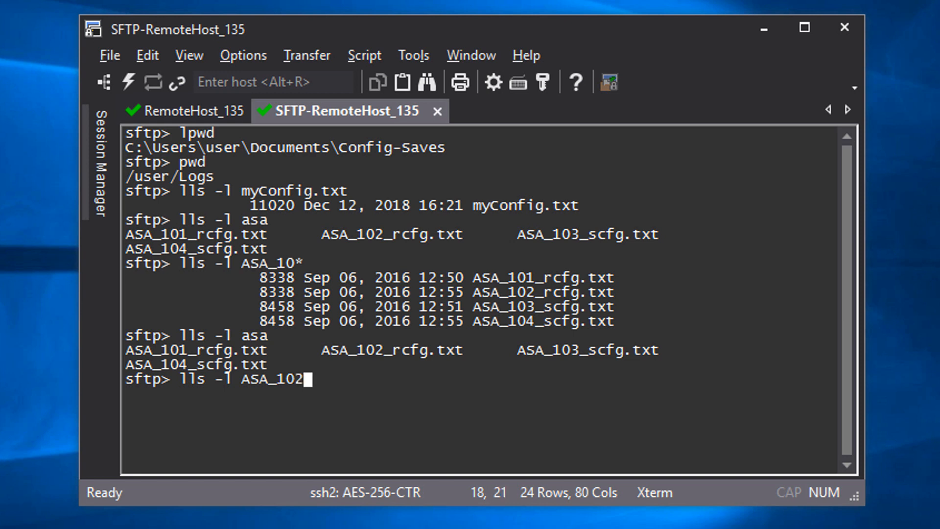
key(Tab)
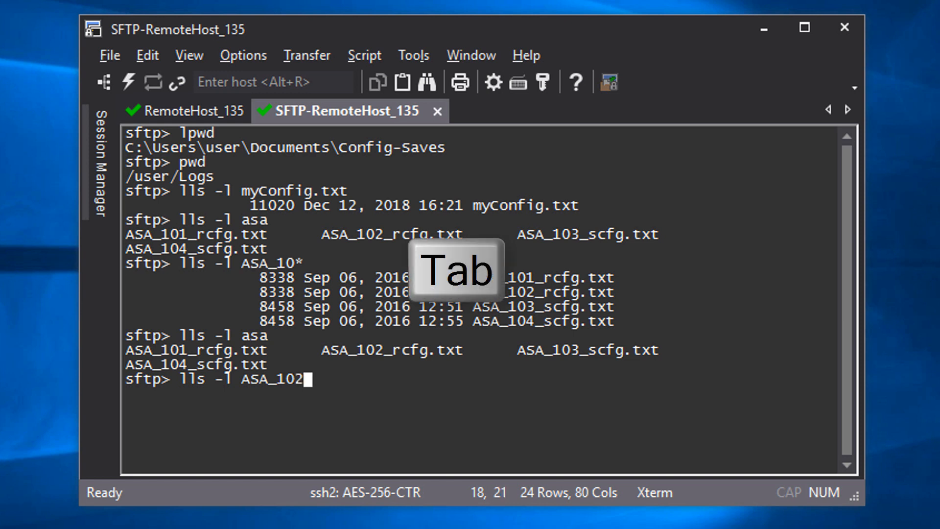
key(Tab)
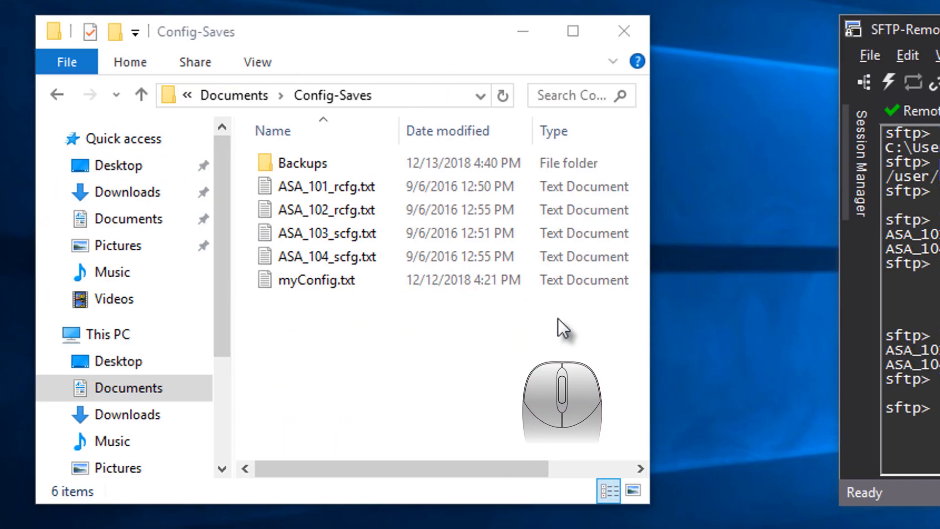
Bring the Config-Saves folder forward and grab myConfig.txt for upload.
click(391, 280)
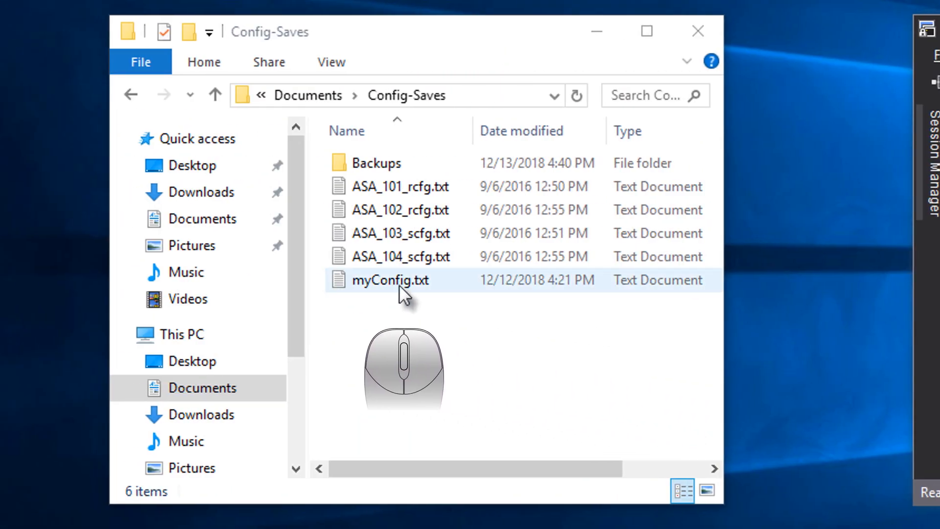
click(391, 280)
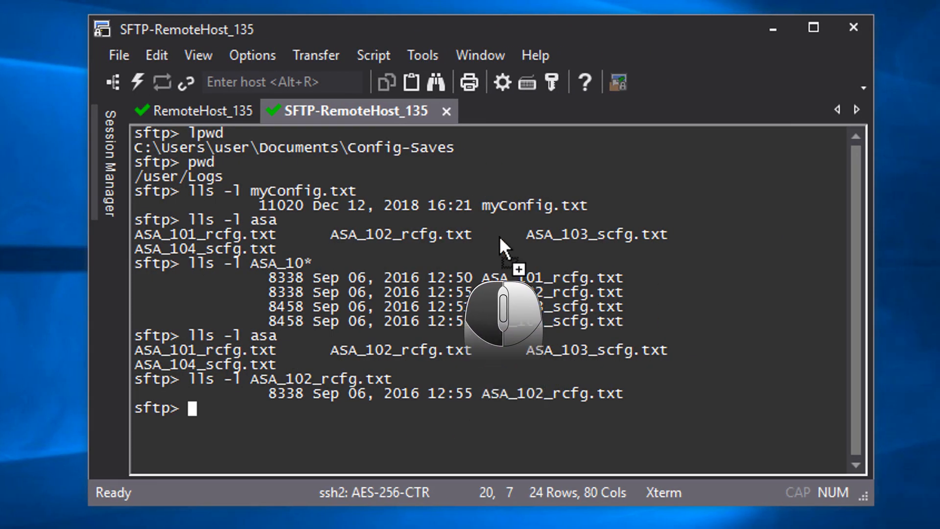
Upload myConfig.txt, the ASA* files and the Backups folder with put -r.
text(put -r "C:\Users\user\Documents\Config-Saves\myConfig.txt")
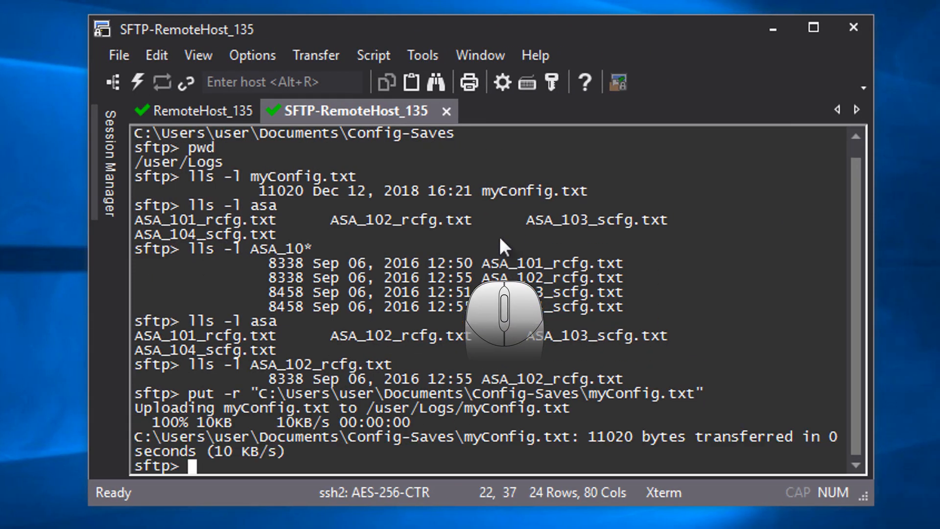
mouse_move(502, 246)
text(put ASA)
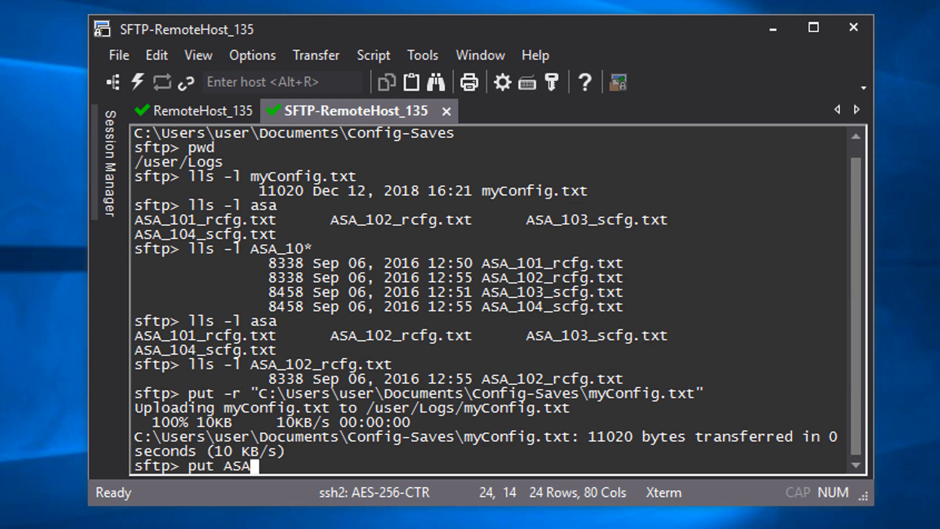
text(*)
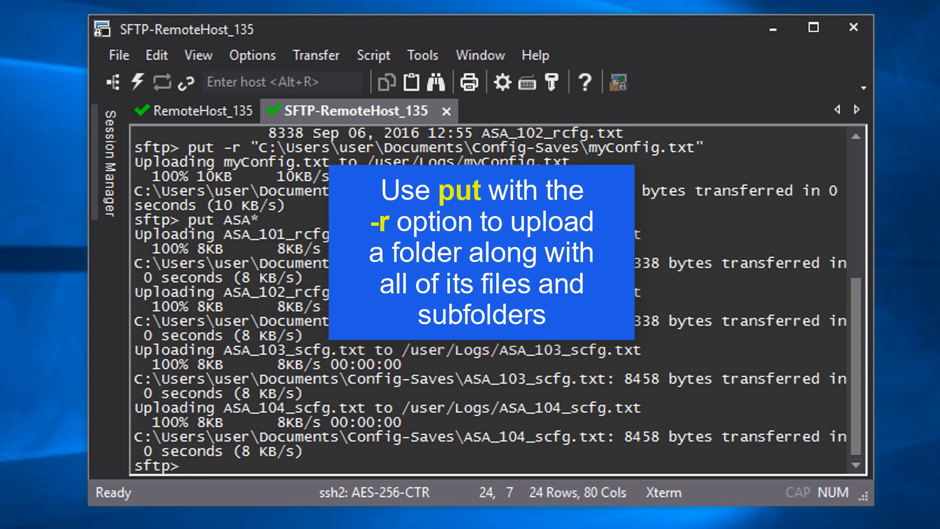
text(put -r Bac)
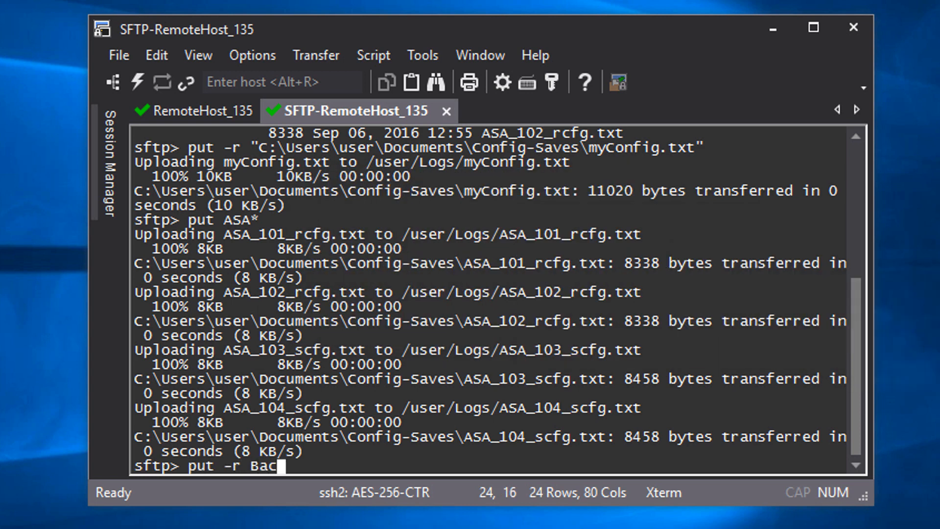
key(Enter)
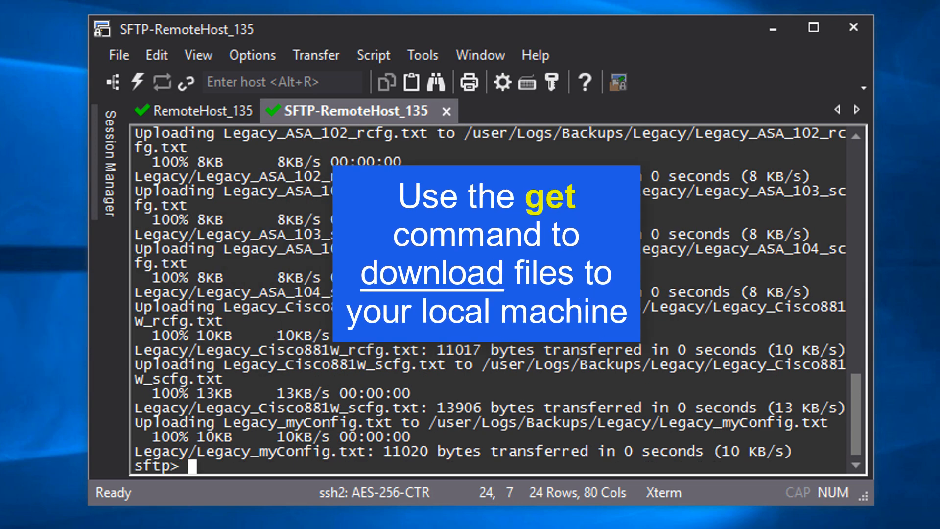
Download the Cisco881W_* files with get, then start typing get -r Secure.
text(get Cisco881W_*)
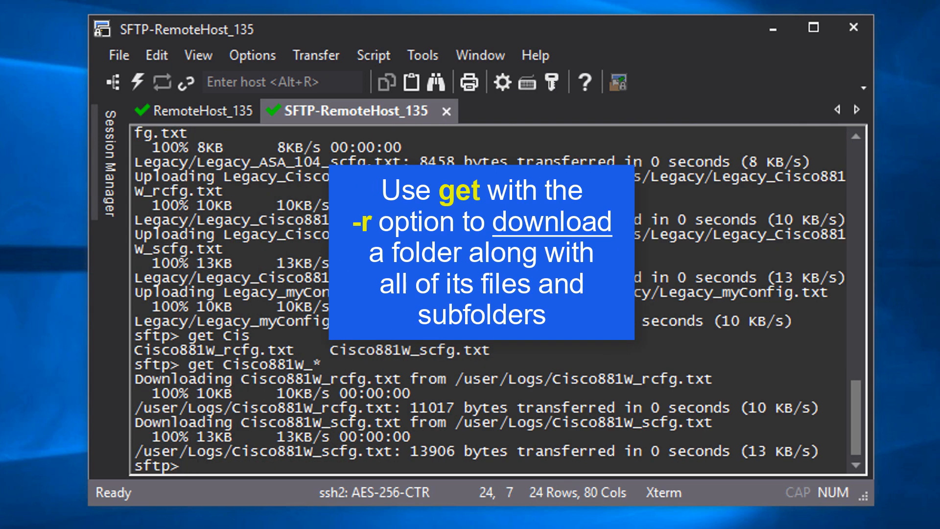
text(get -r Secure)
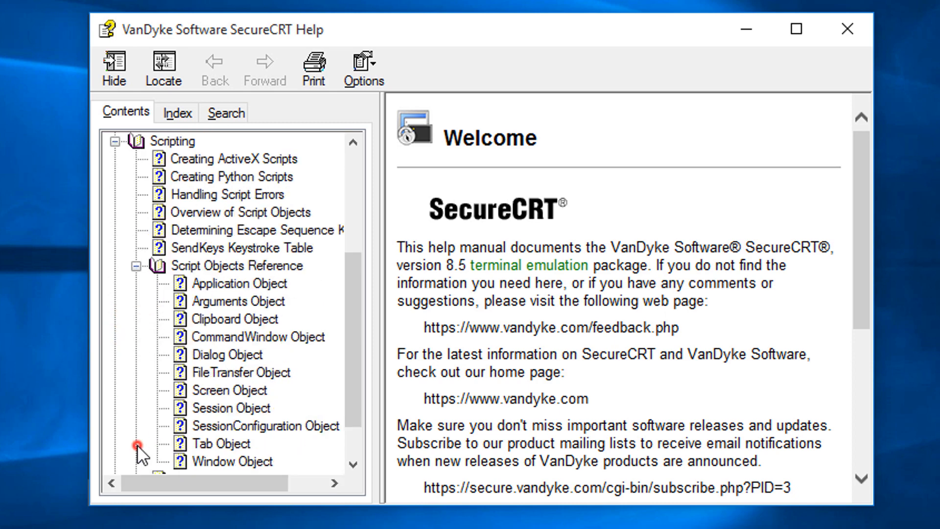
Open the Tab Object scripting reference to reach the ConnectSftp method.
click(221, 444)
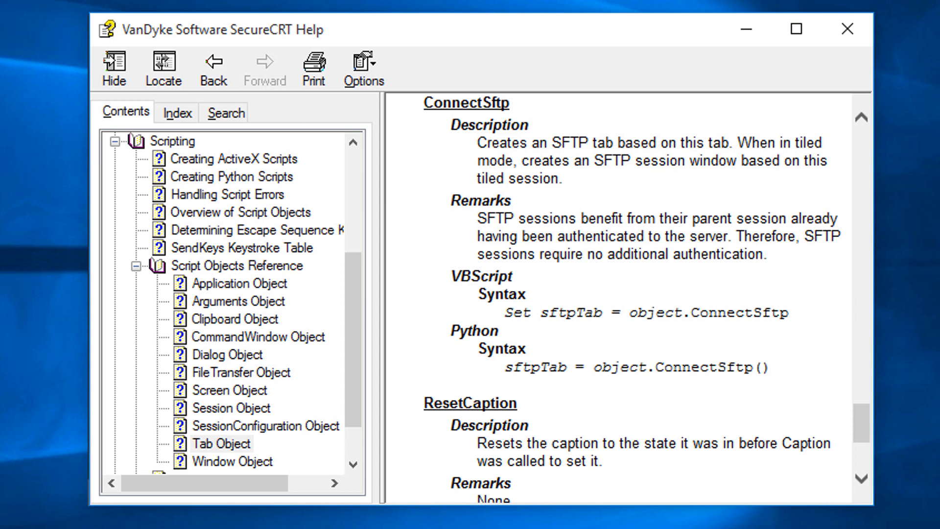
mouse_move(845, 29)
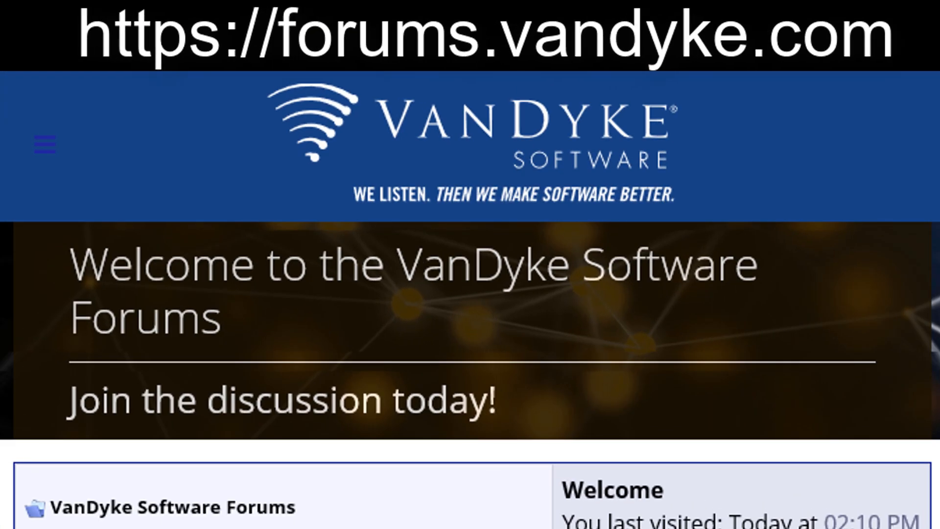
Go through Scripting and the Script Examples thread to the SFTP Tab Automation post.
scroll(down, 3)
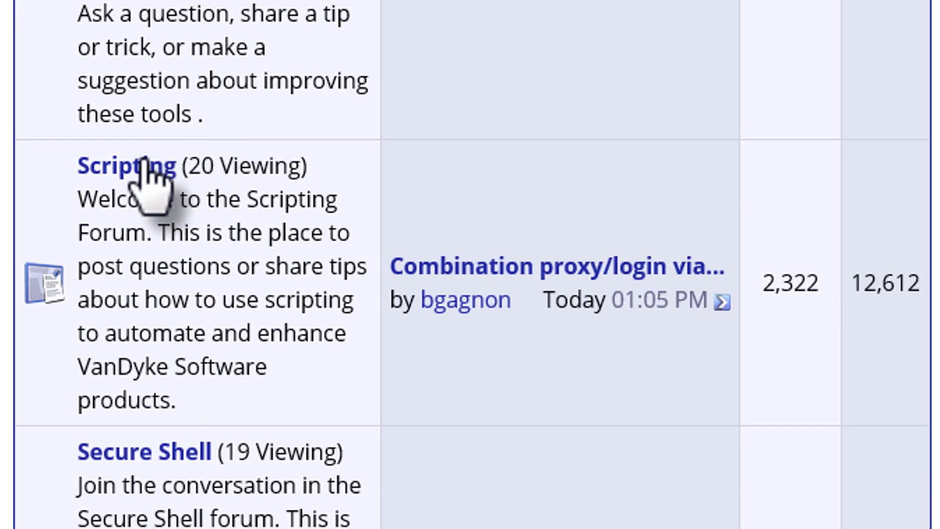
click(123, 165)
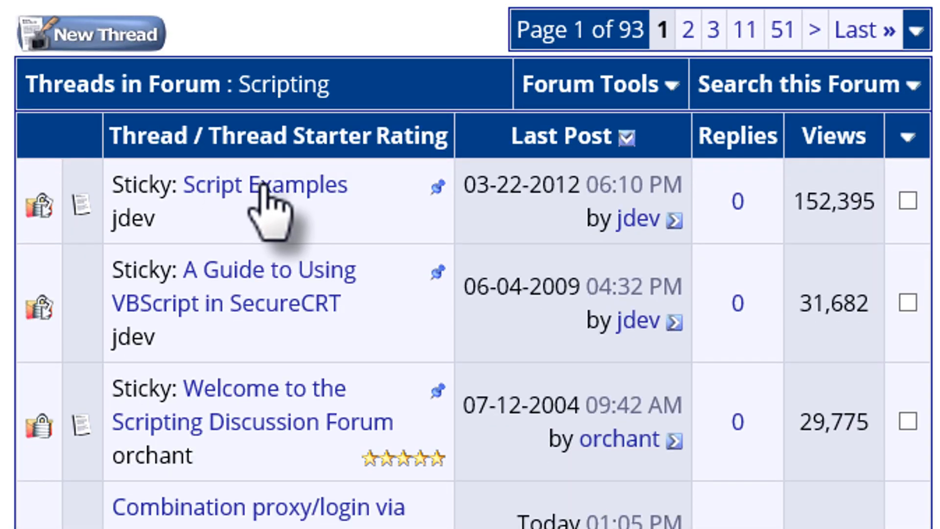
click(268, 184)
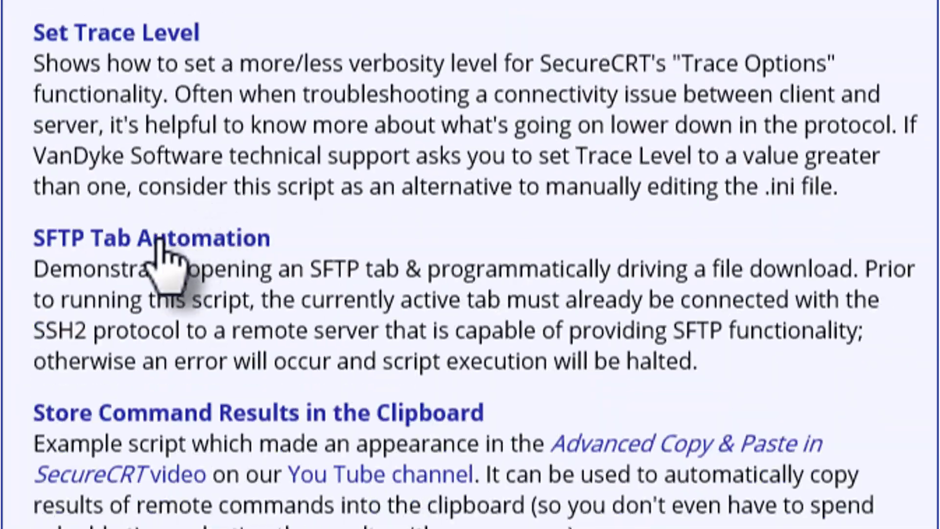
click(147, 238)
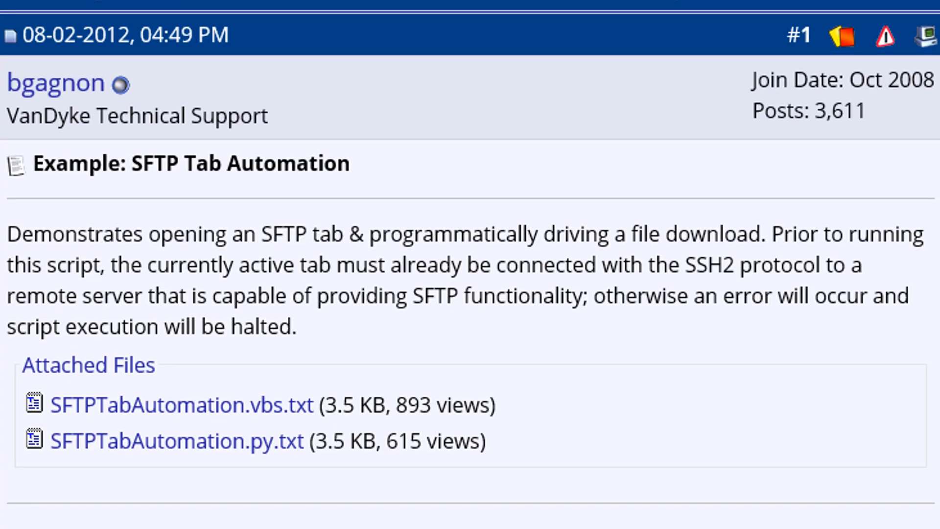